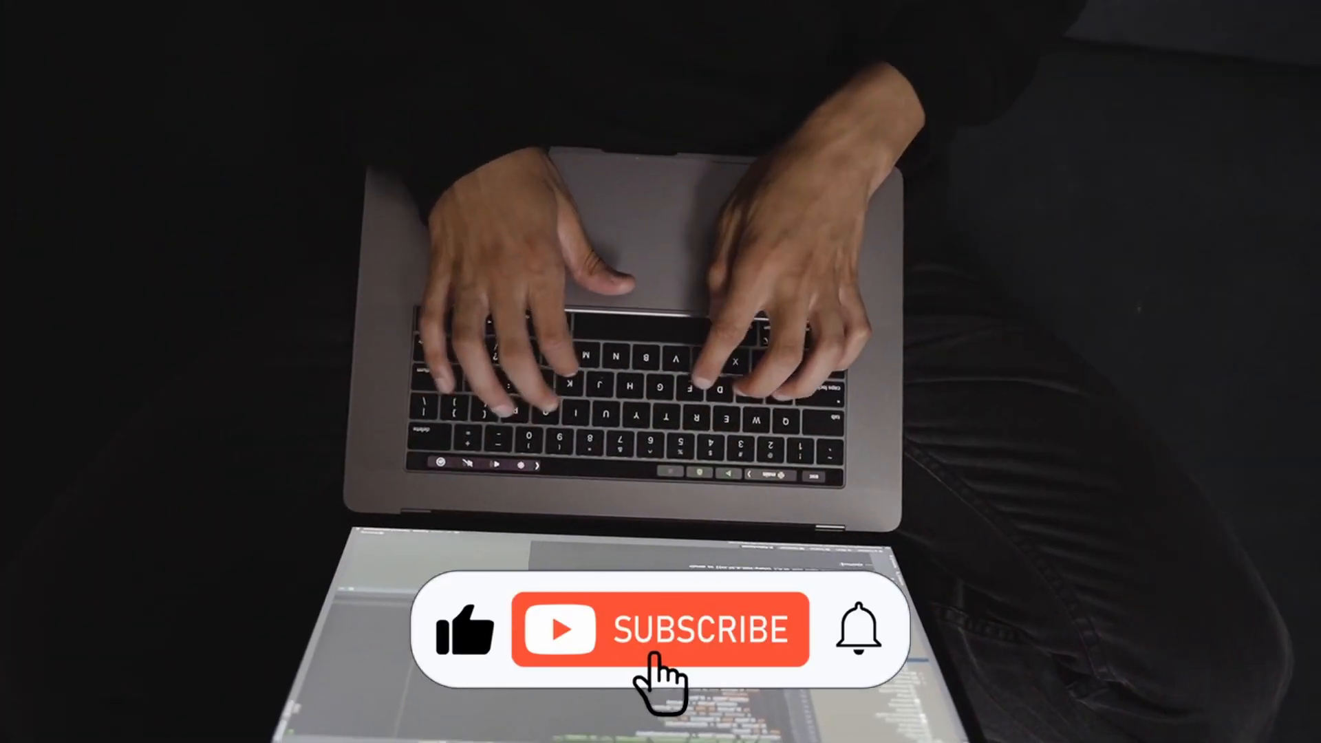
left_click(660, 630)
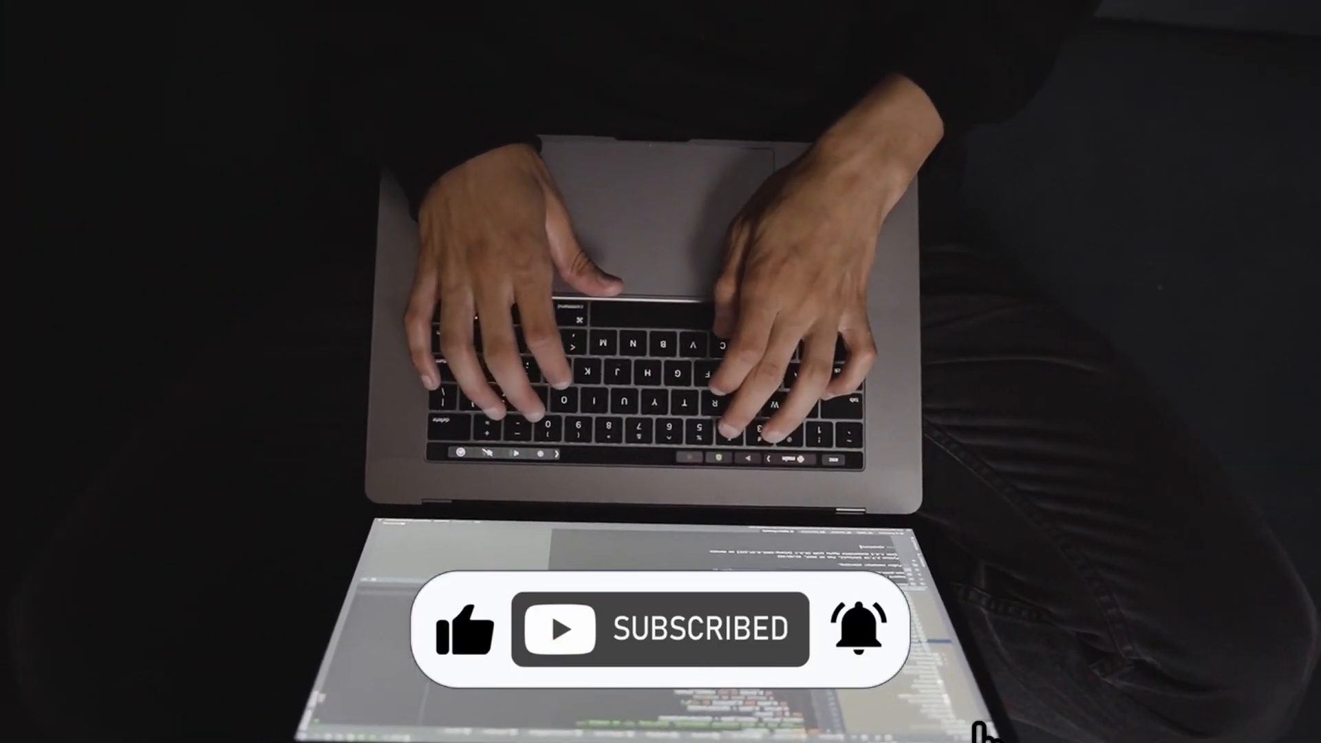